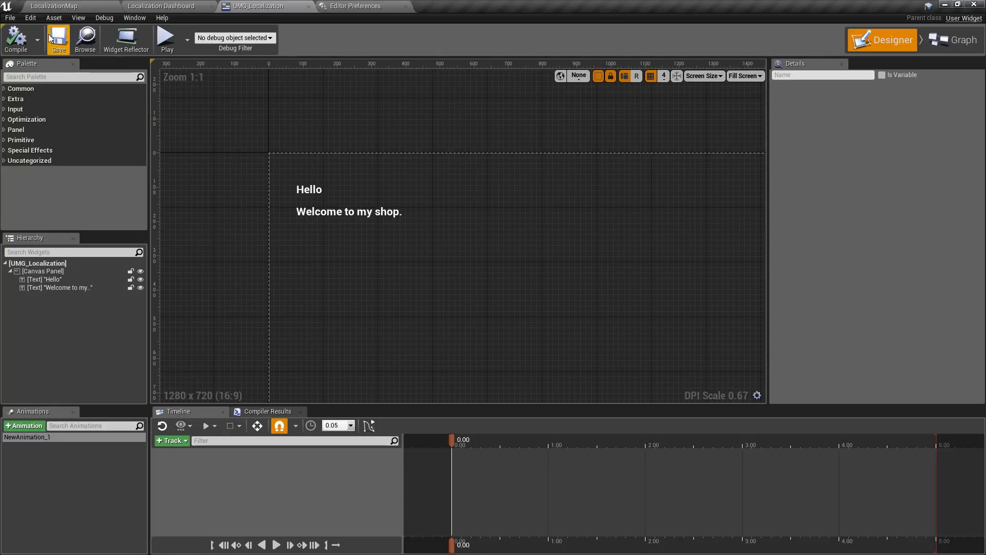
# Set Preview Game Language to French in Editor Preferences under Region & Language
pyautogui.click(359, 6)
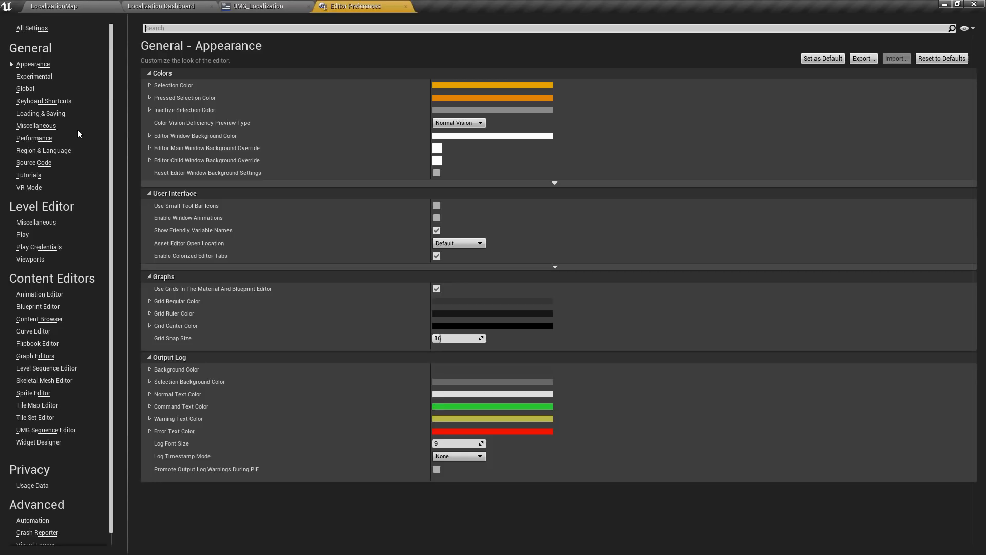
pyautogui.click(43, 150)
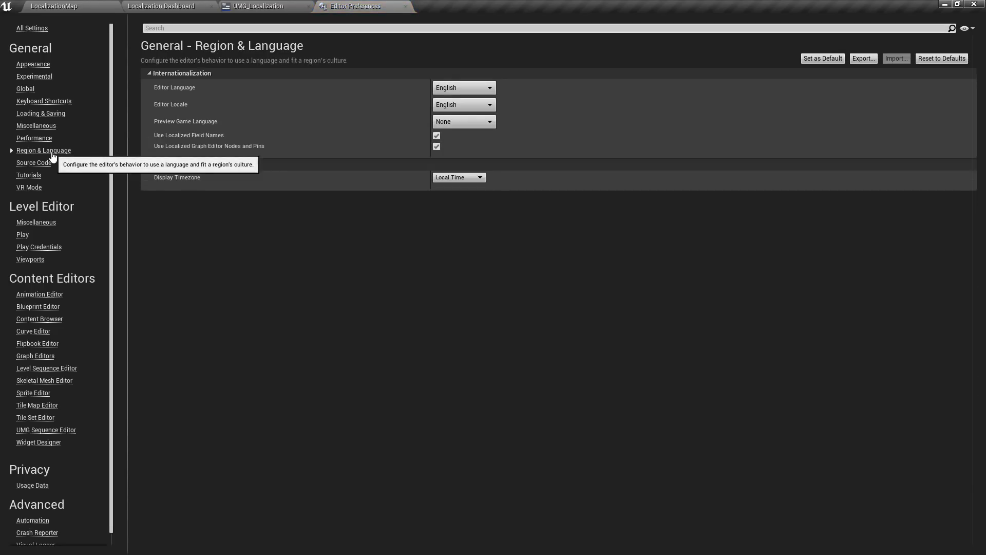
pyautogui.moveTo(210, 124)
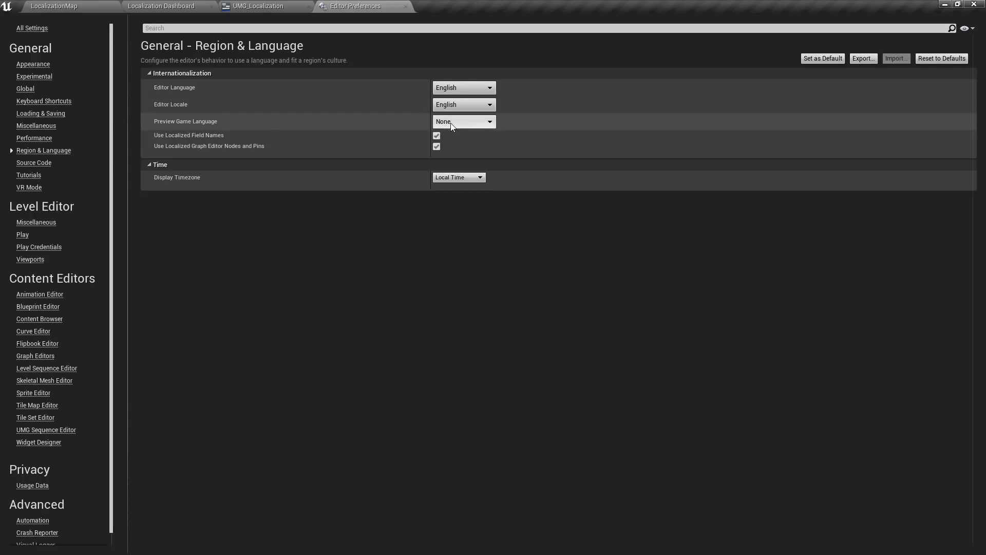
pyautogui.click(464, 121)
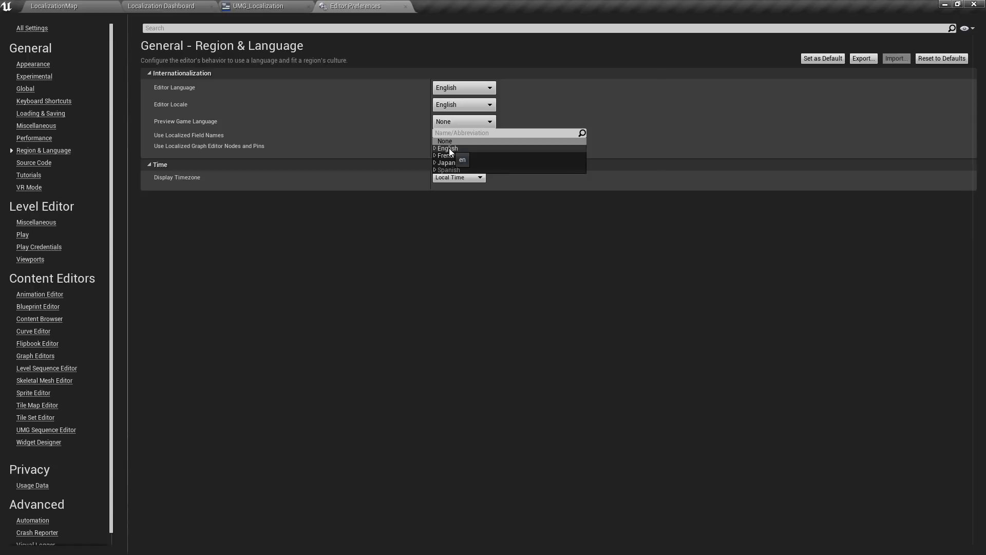
pyautogui.moveTo(456, 159)
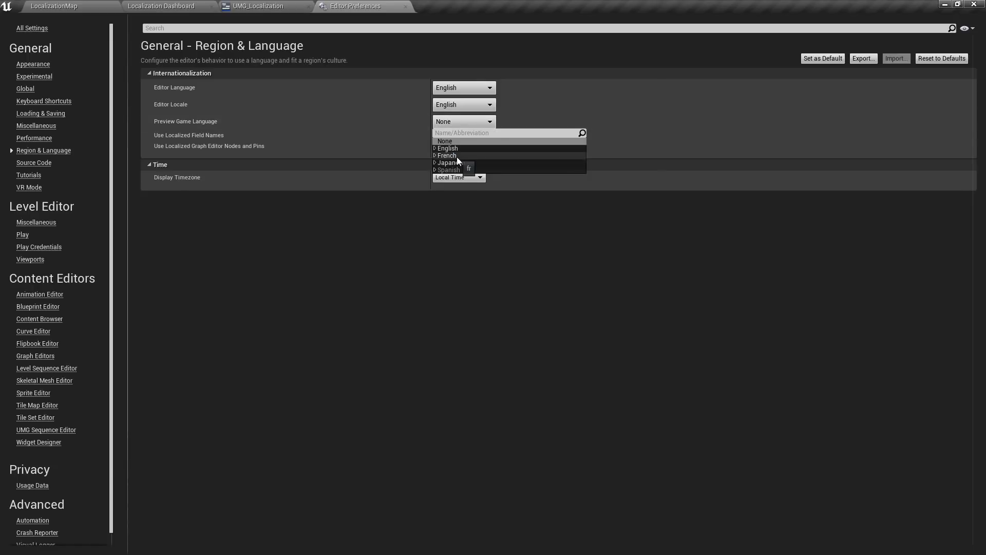
pyautogui.click(446, 155)
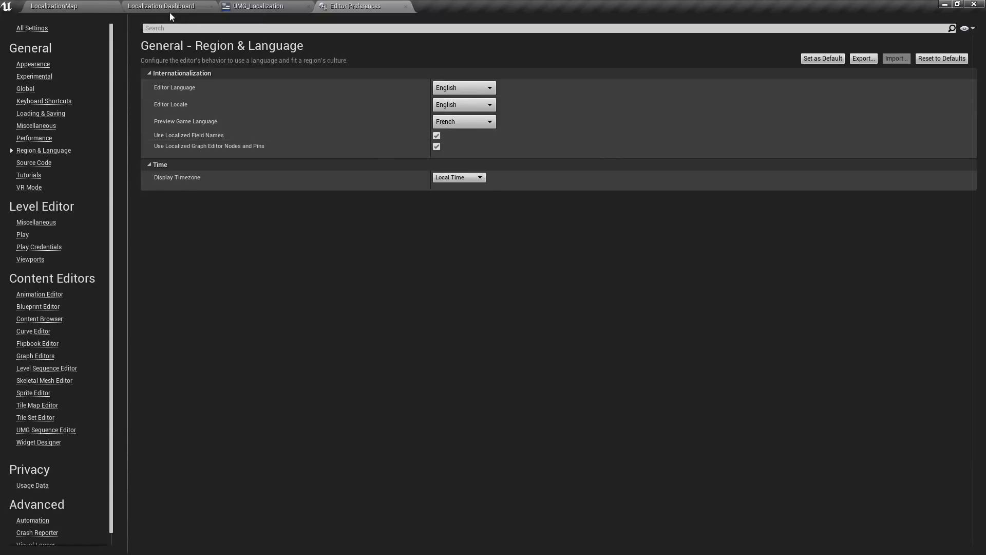
# Check the Localization Dashboard, then select UMG_Localization's Hello and 'Welcome to my shop.' text blocks
pyautogui.click(161, 5)
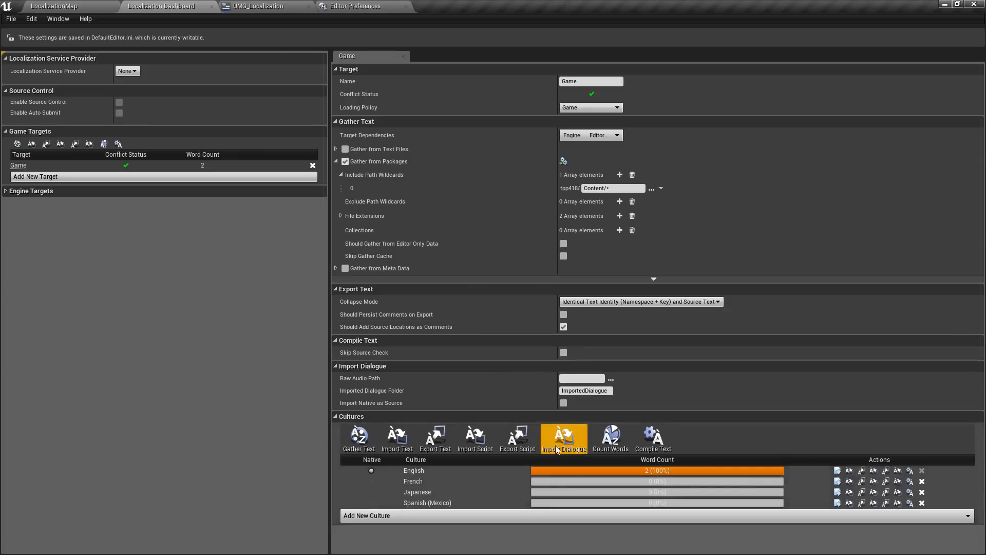
pyautogui.click(258, 5)
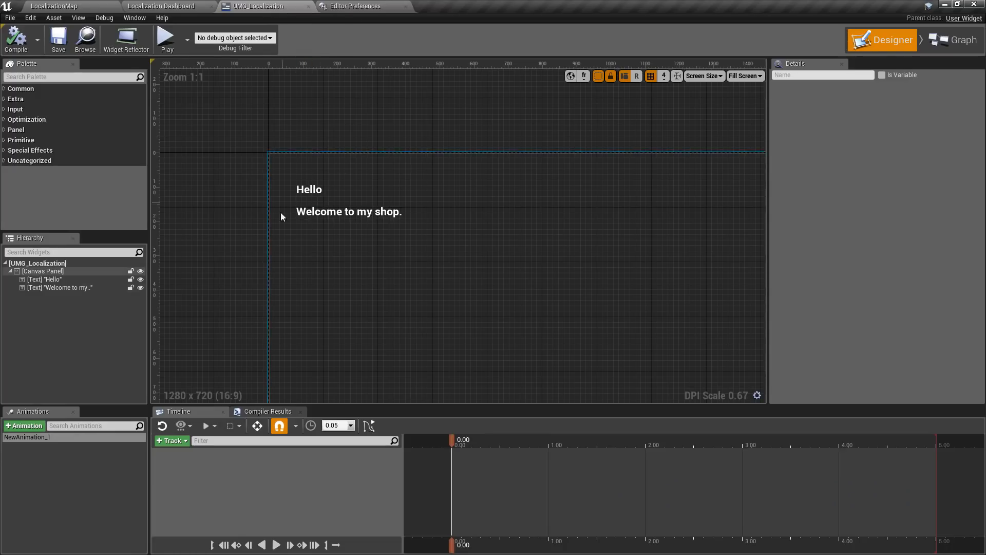
pyautogui.click(309, 190)
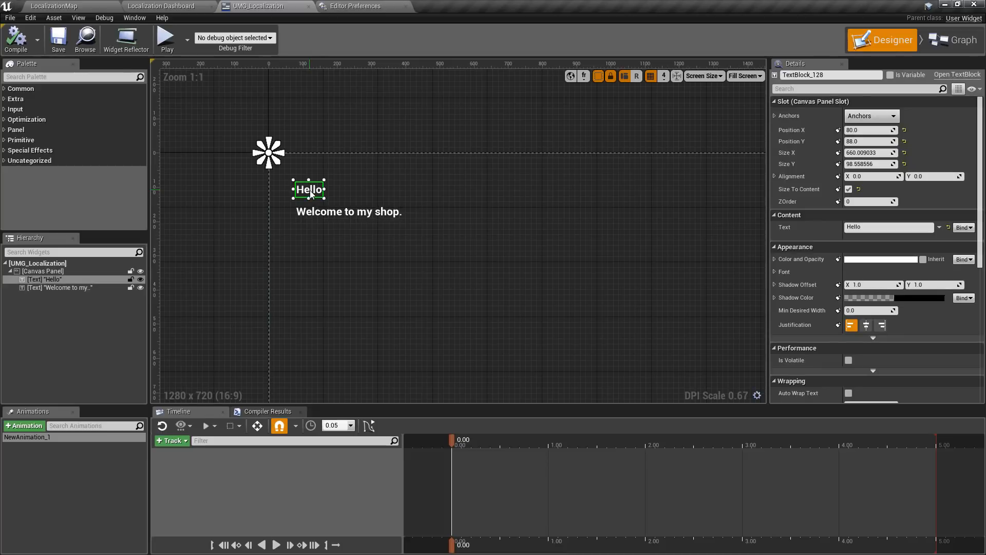
pyautogui.click(348, 212)
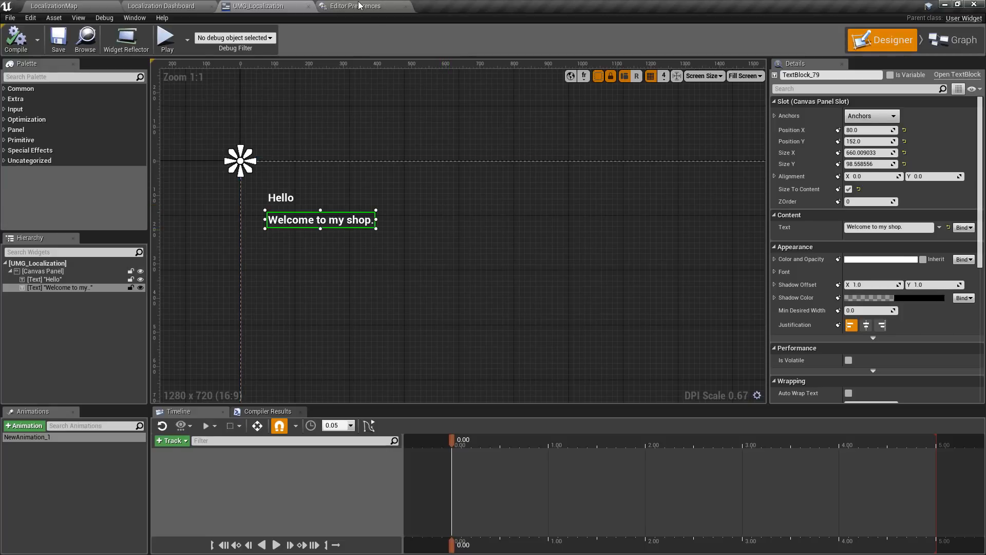
pyautogui.click(354, 6)
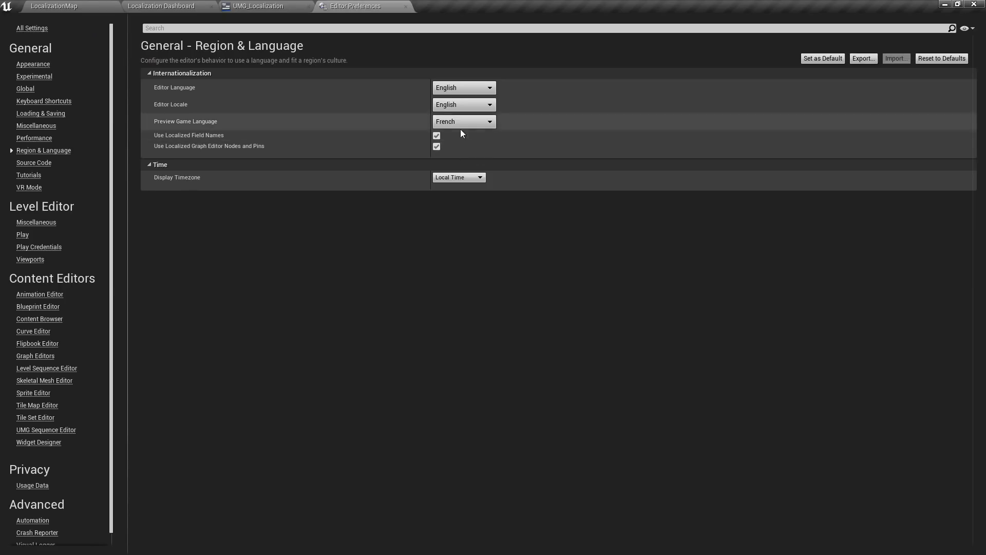
pyautogui.click(255, 5)
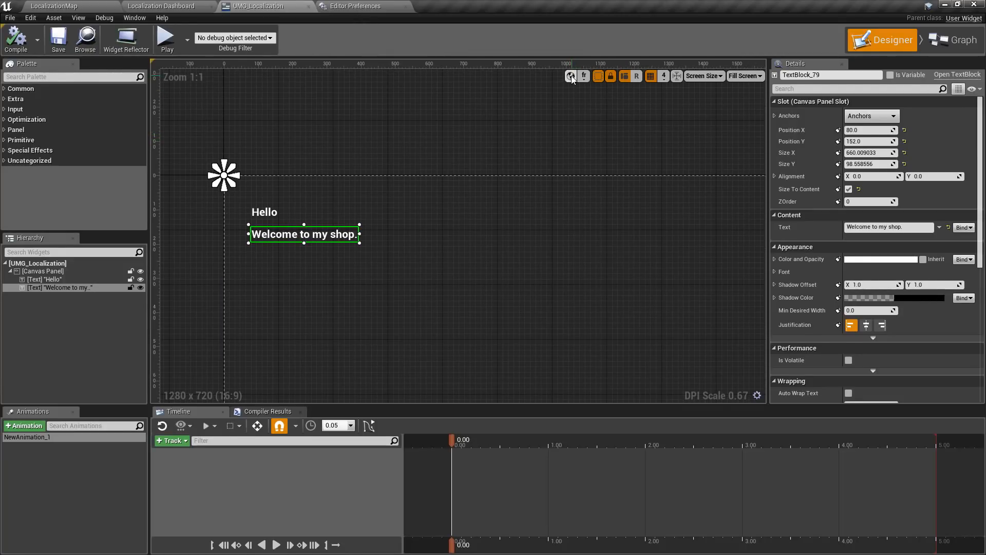
pyautogui.moveTo(570, 76)
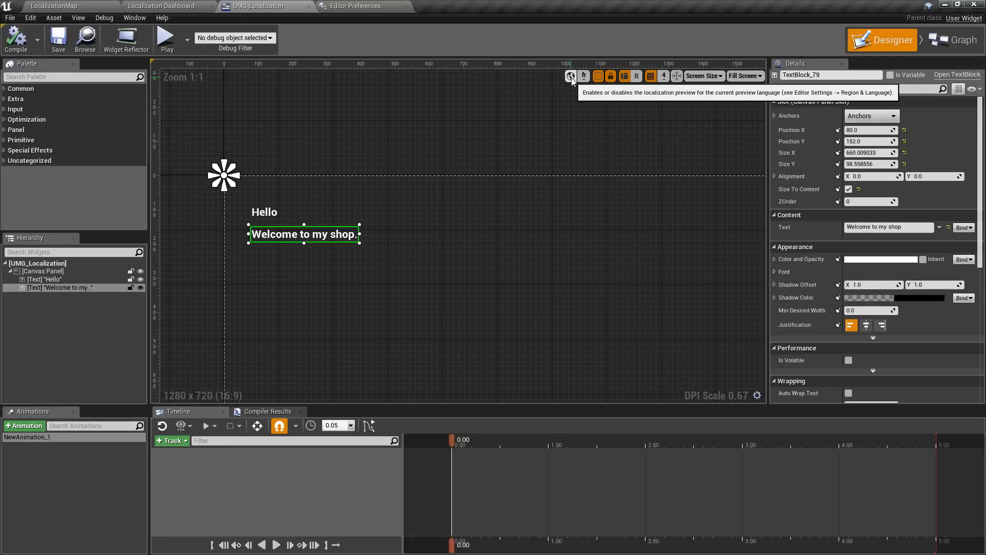
pyautogui.click(571, 75)
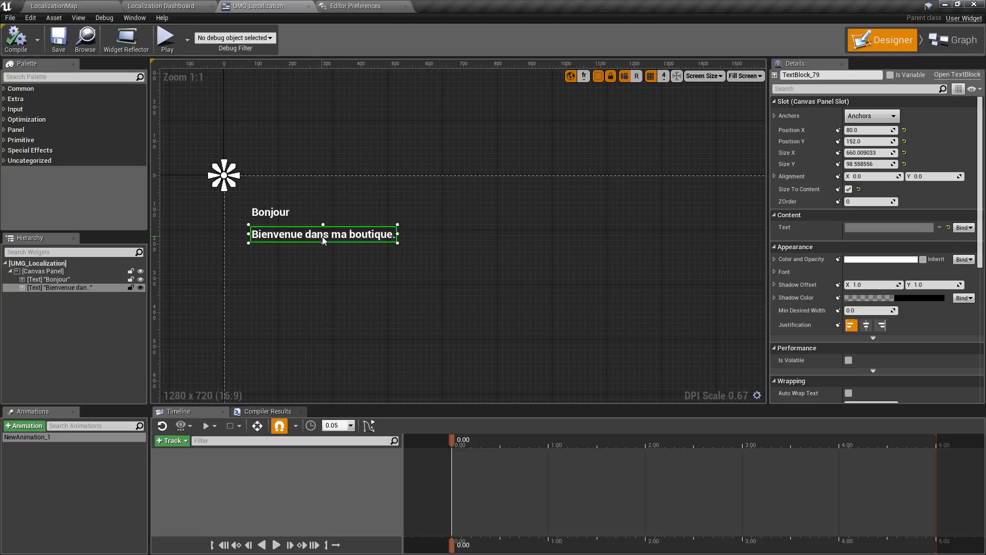
pyautogui.click(571, 76)
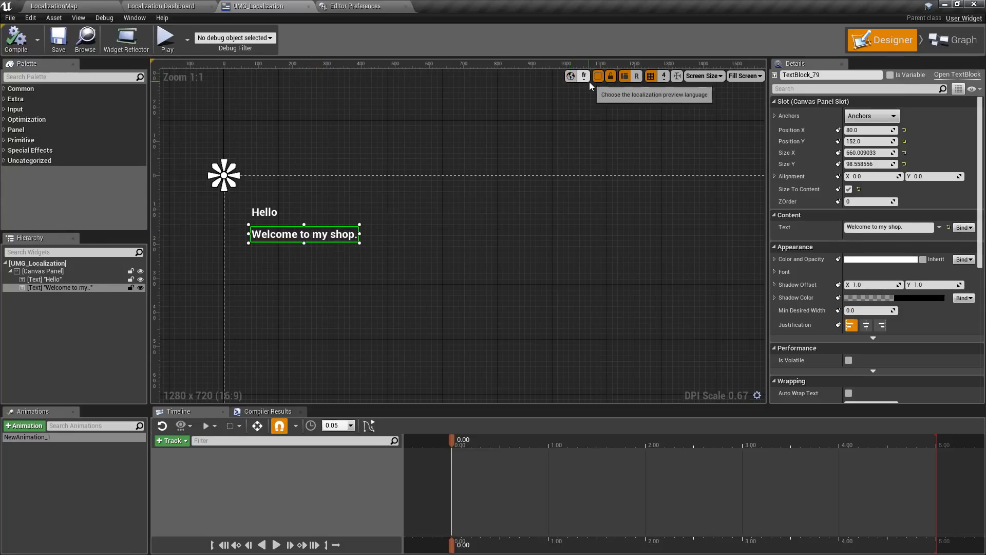
# Preview the widget in Spanish (Mexico), then Japanese, showing こんにちは and 私の店へようこそ
pyautogui.click(570, 76)
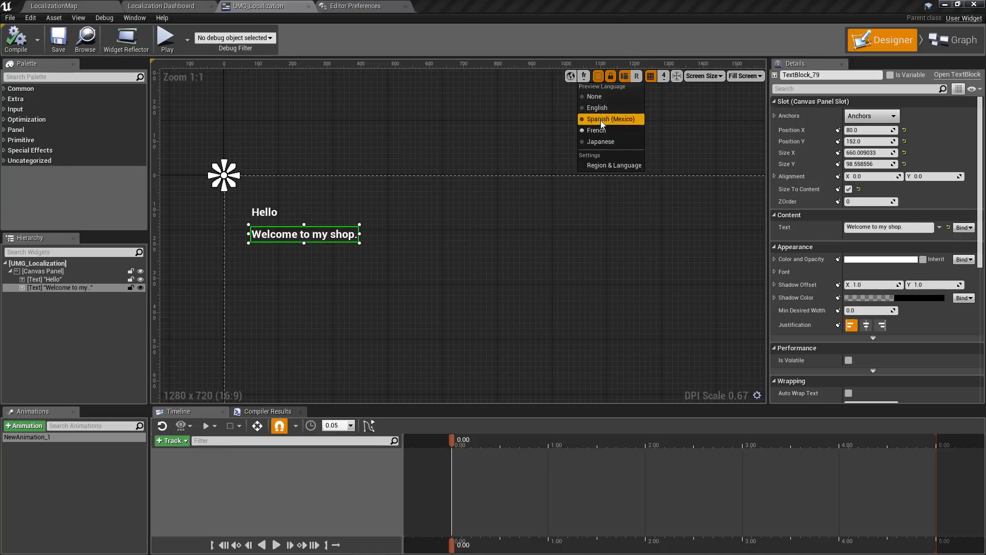
pyautogui.moveTo(608, 119)
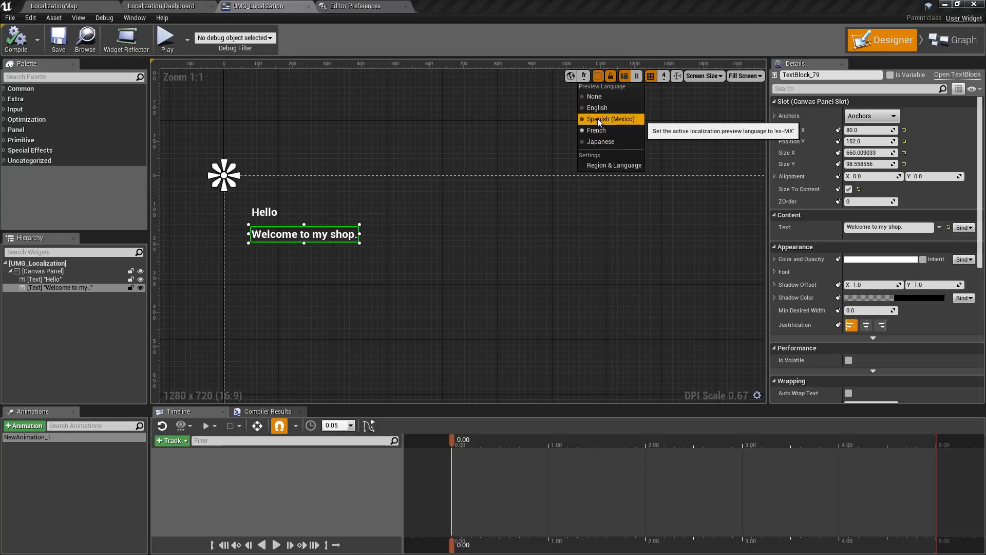
pyautogui.click(608, 119)
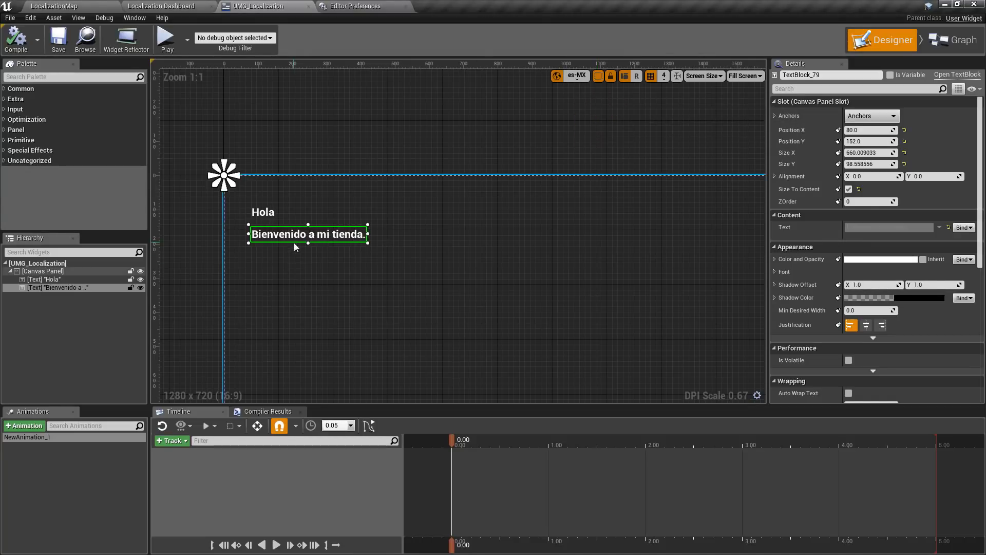
pyautogui.click(556, 76)
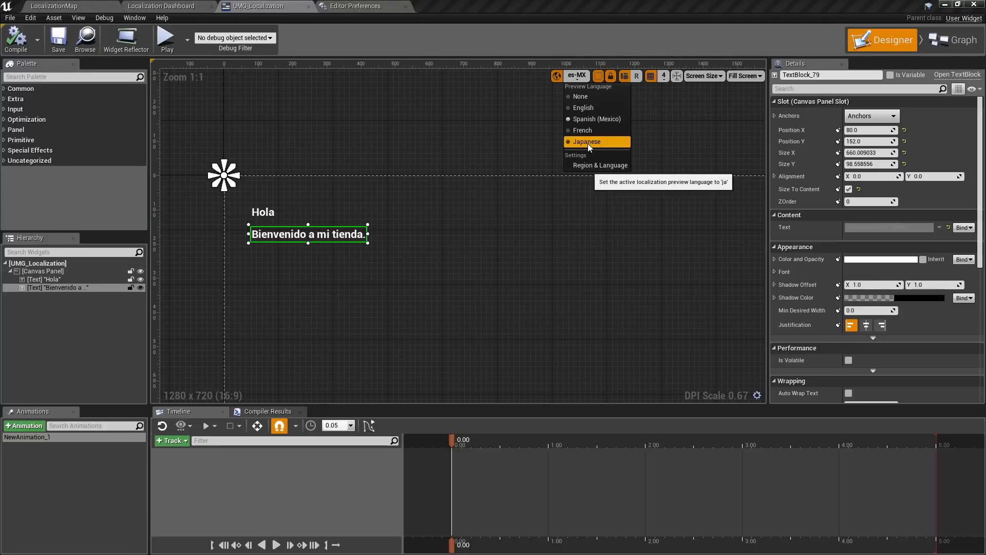
pyautogui.click(586, 142)
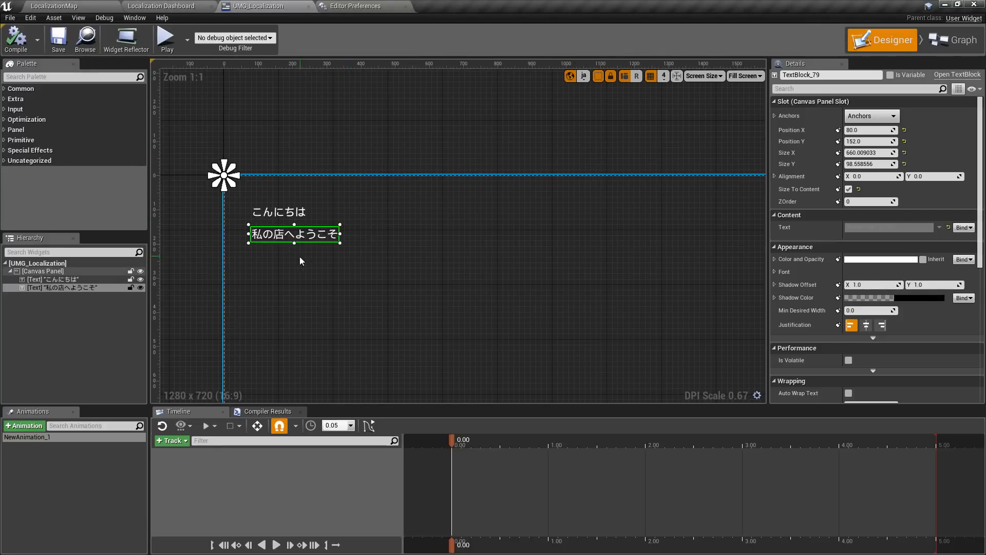
pyautogui.click(278, 212)
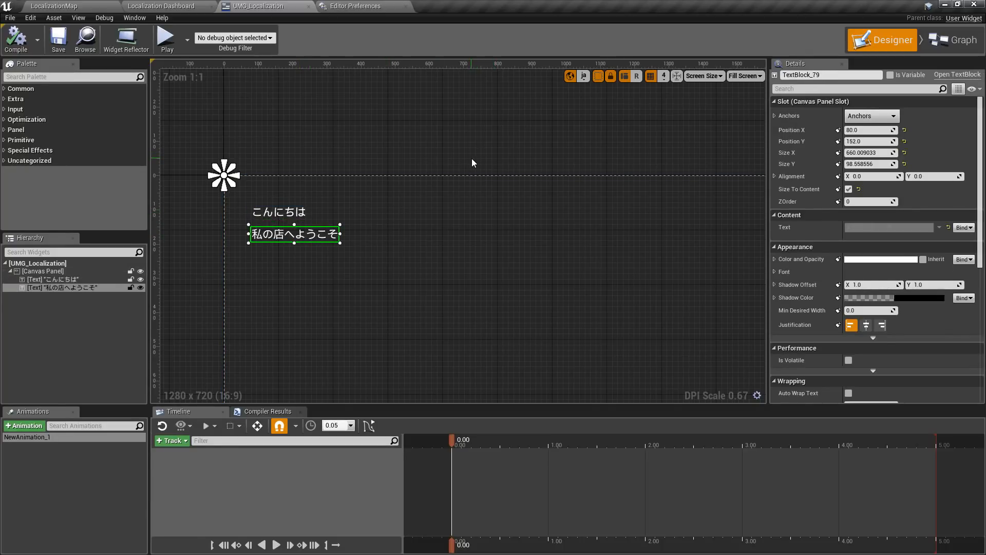
pyautogui.click(582, 75)
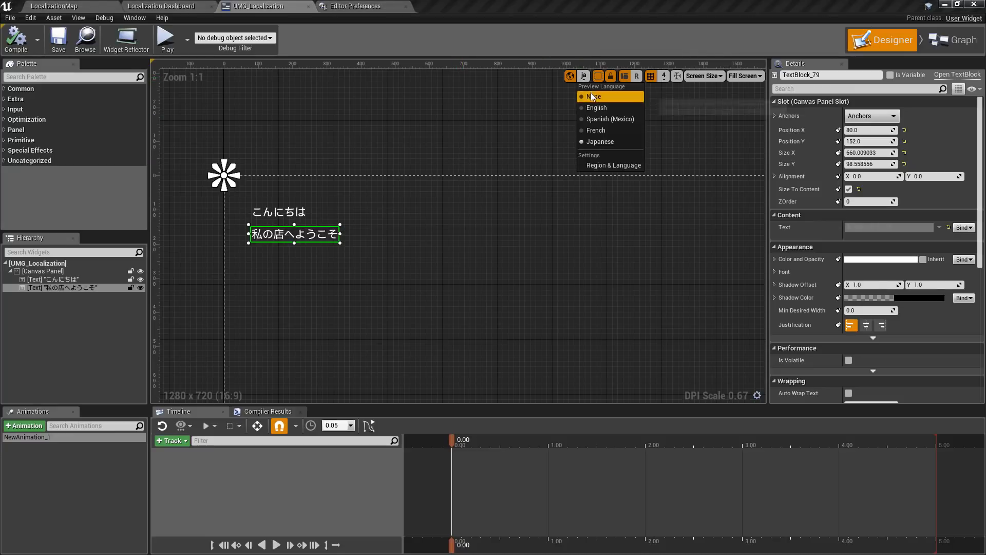
# Cycle the preview language through None, Spanish (Mexico) and French, then turn localization preview off
pyautogui.click(595, 96)
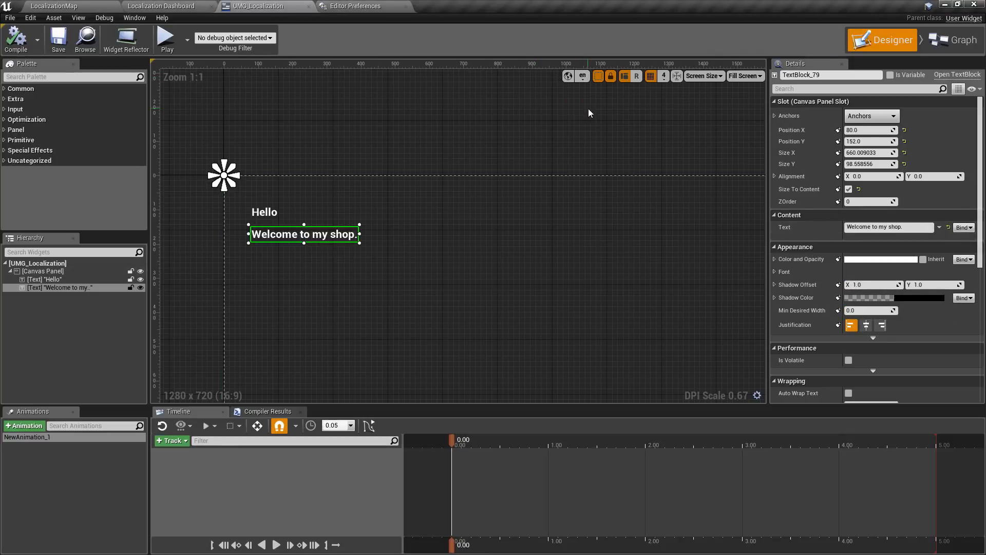
pyautogui.click(583, 76)
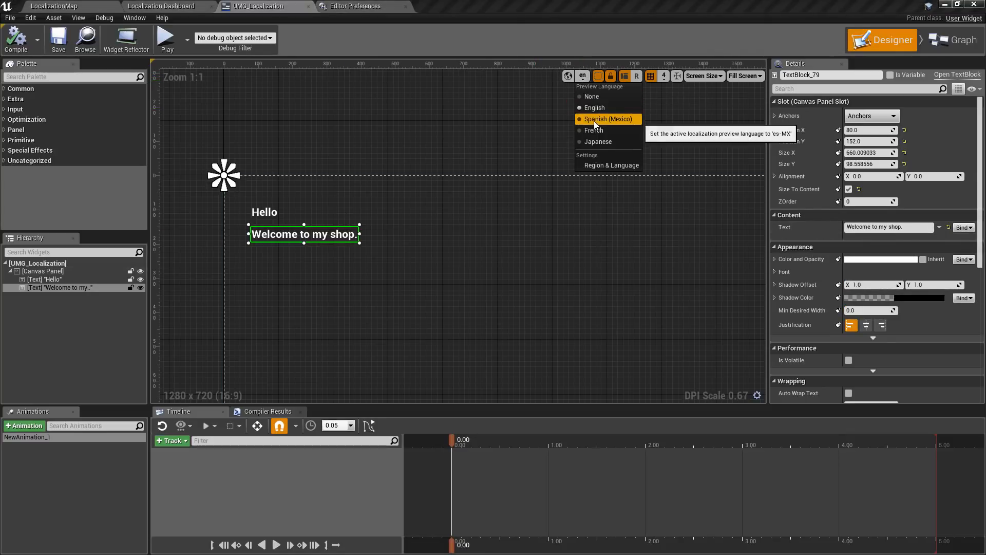
pyautogui.click(608, 119)
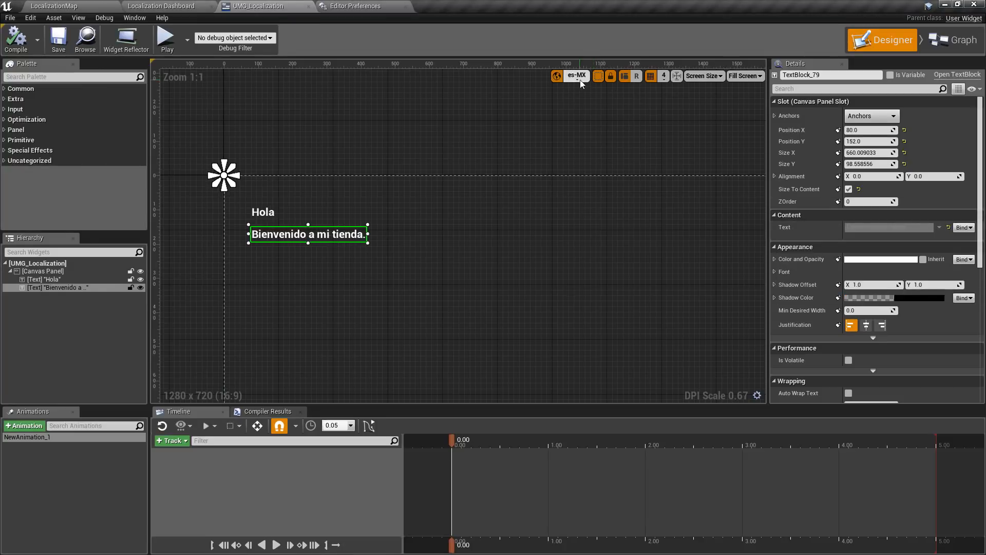
pyautogui.click(577, 76)
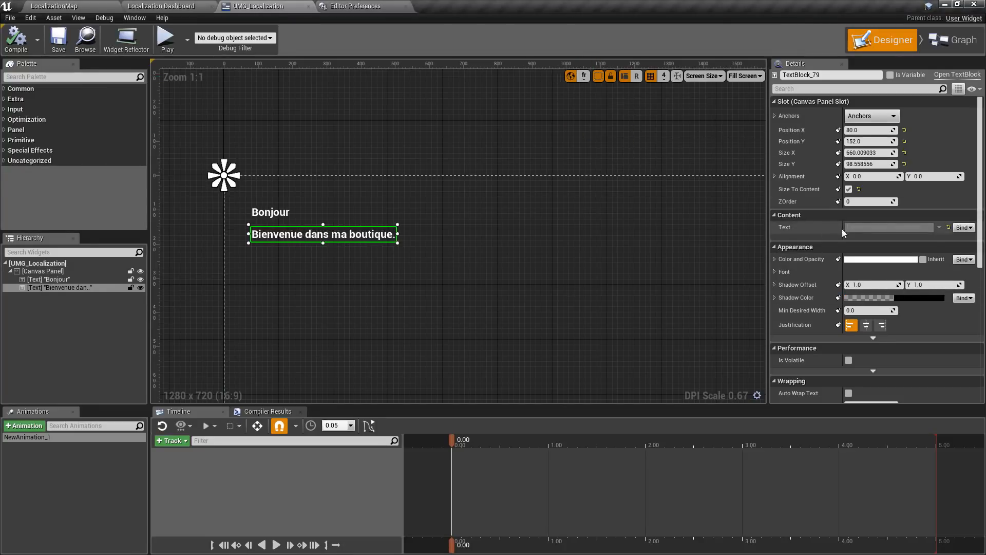
pyautogui.moveTo(889, 227)
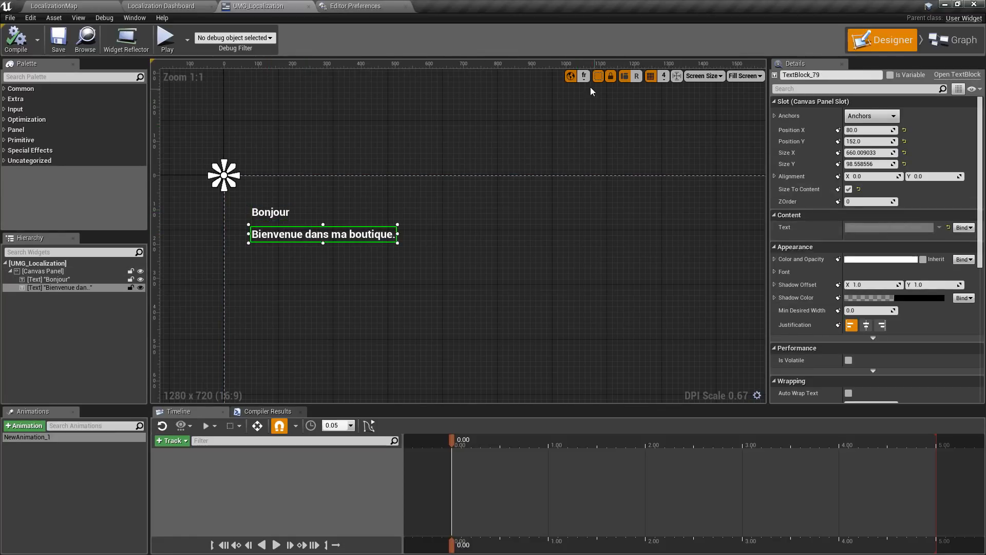
pyautogui.click(571, 75)
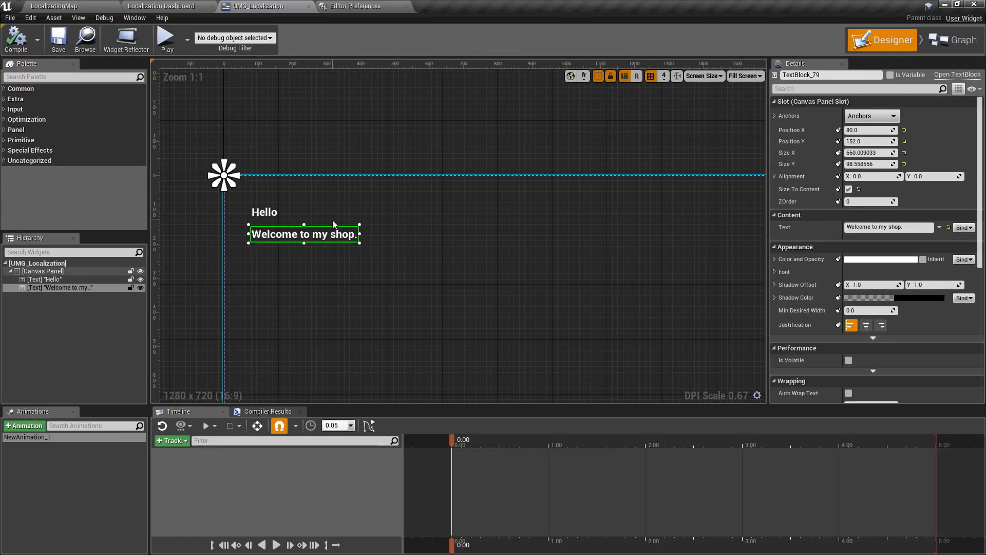